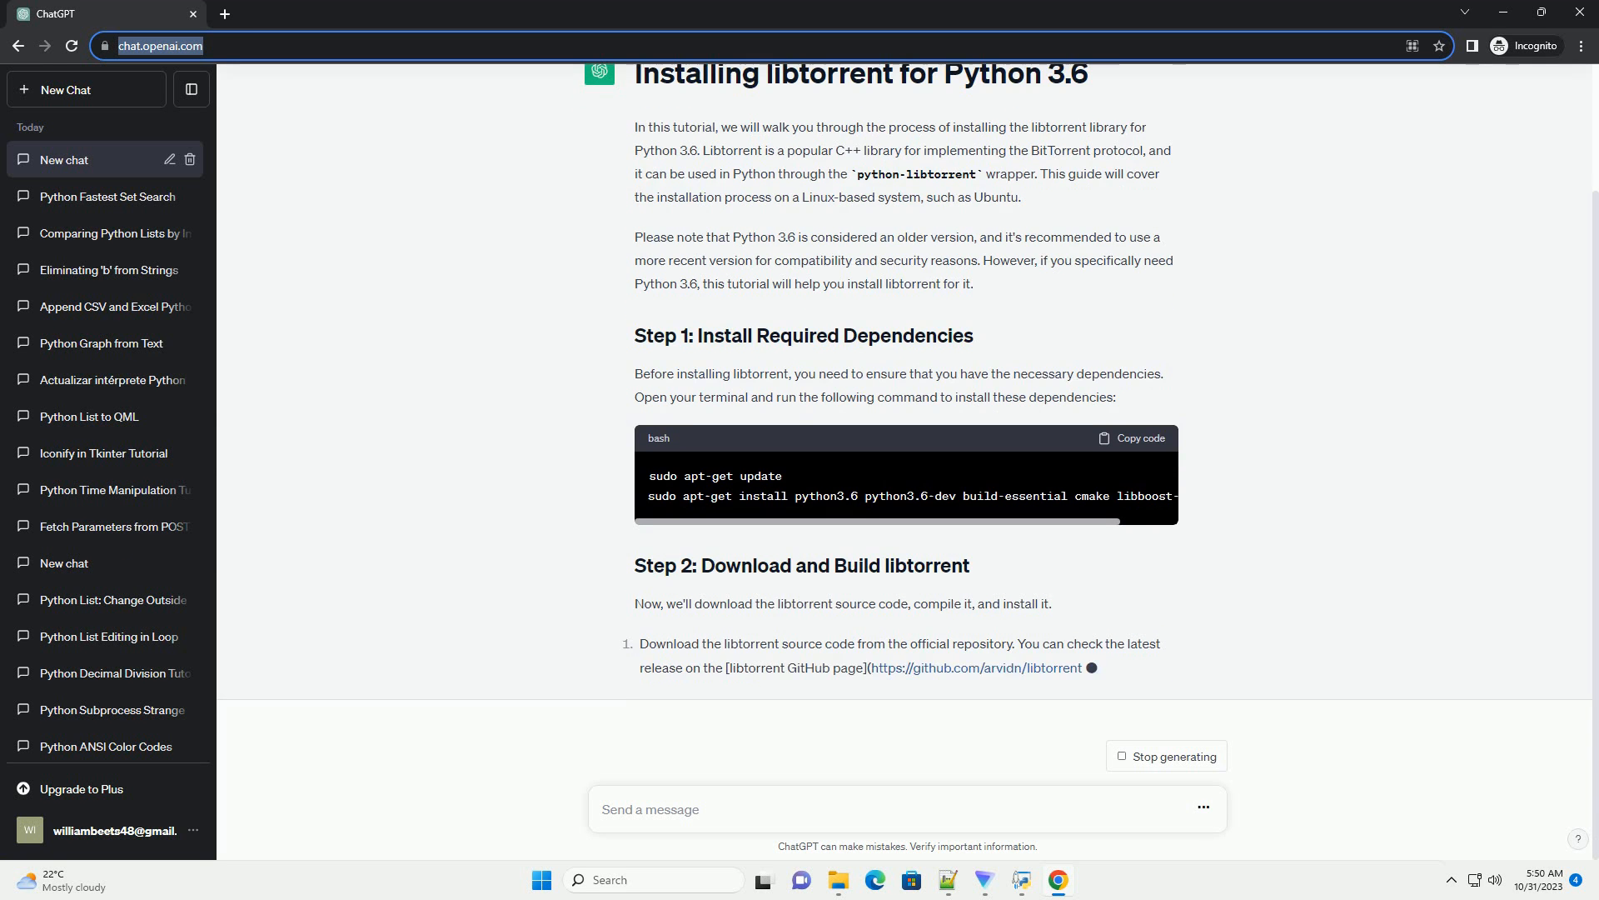
pyautogui.scroll(-3)
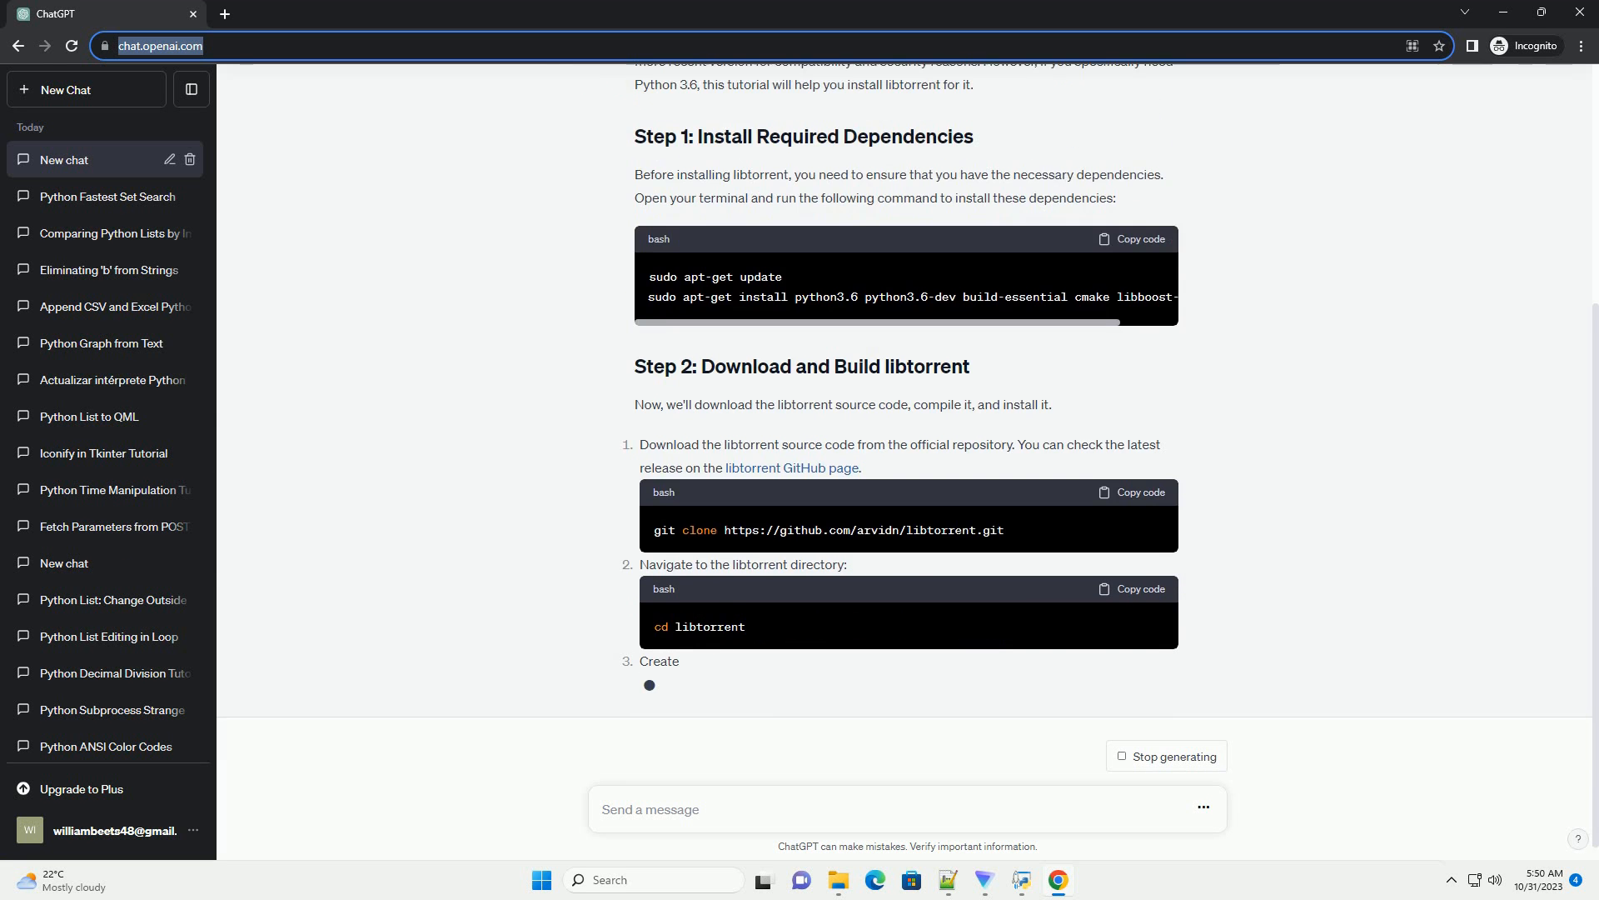
pyautogui.scroll(-3)
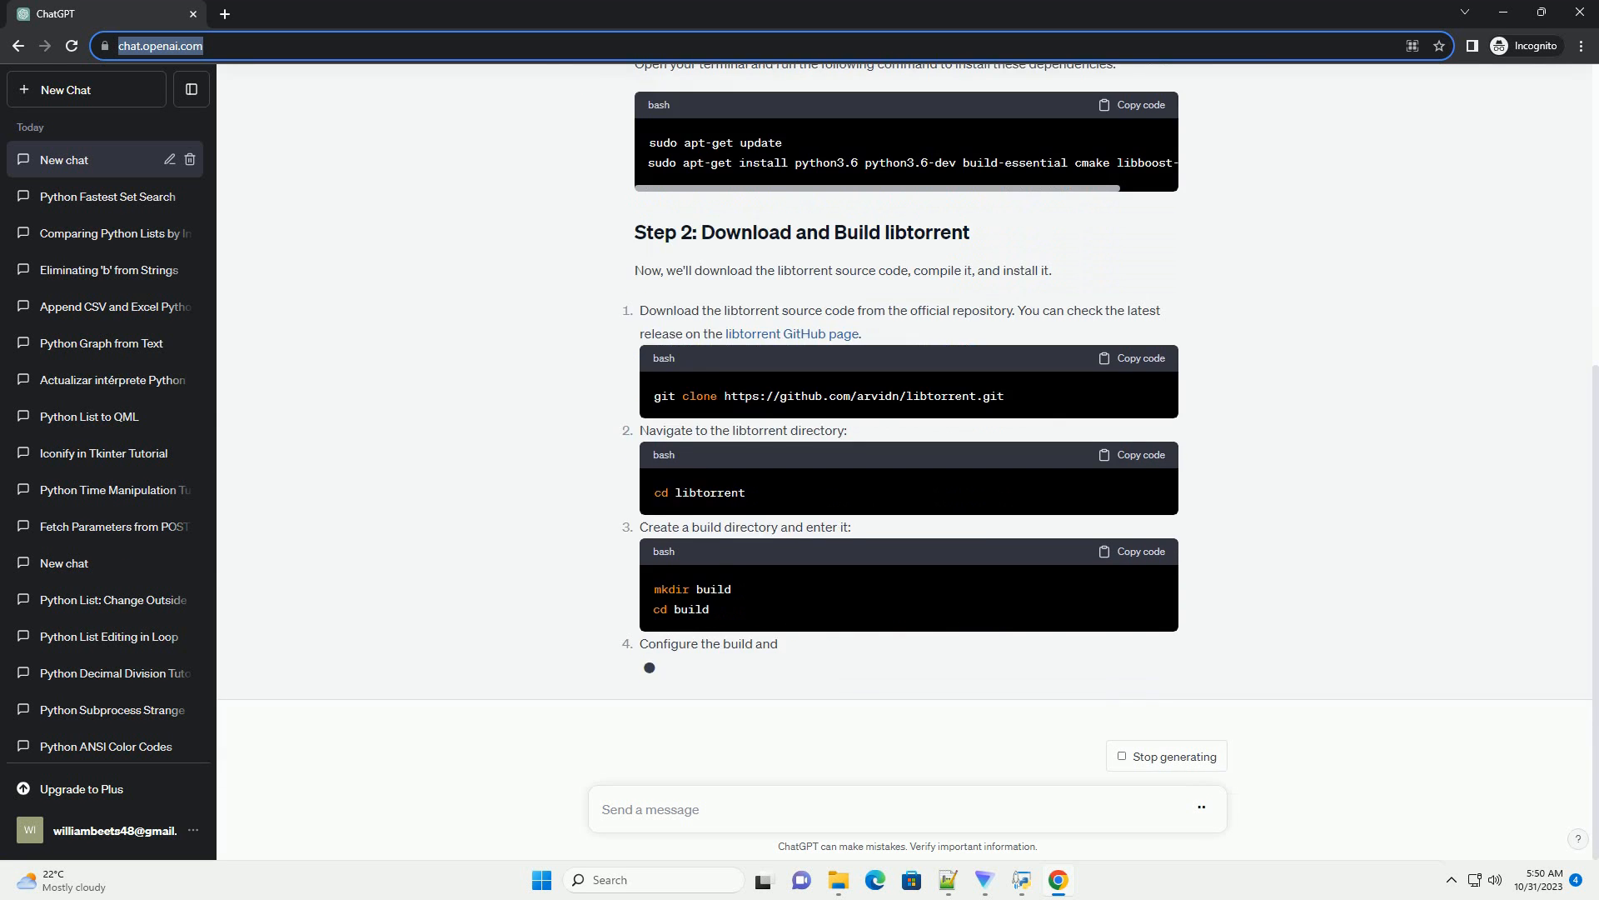
pyautogui.scroll(-3)
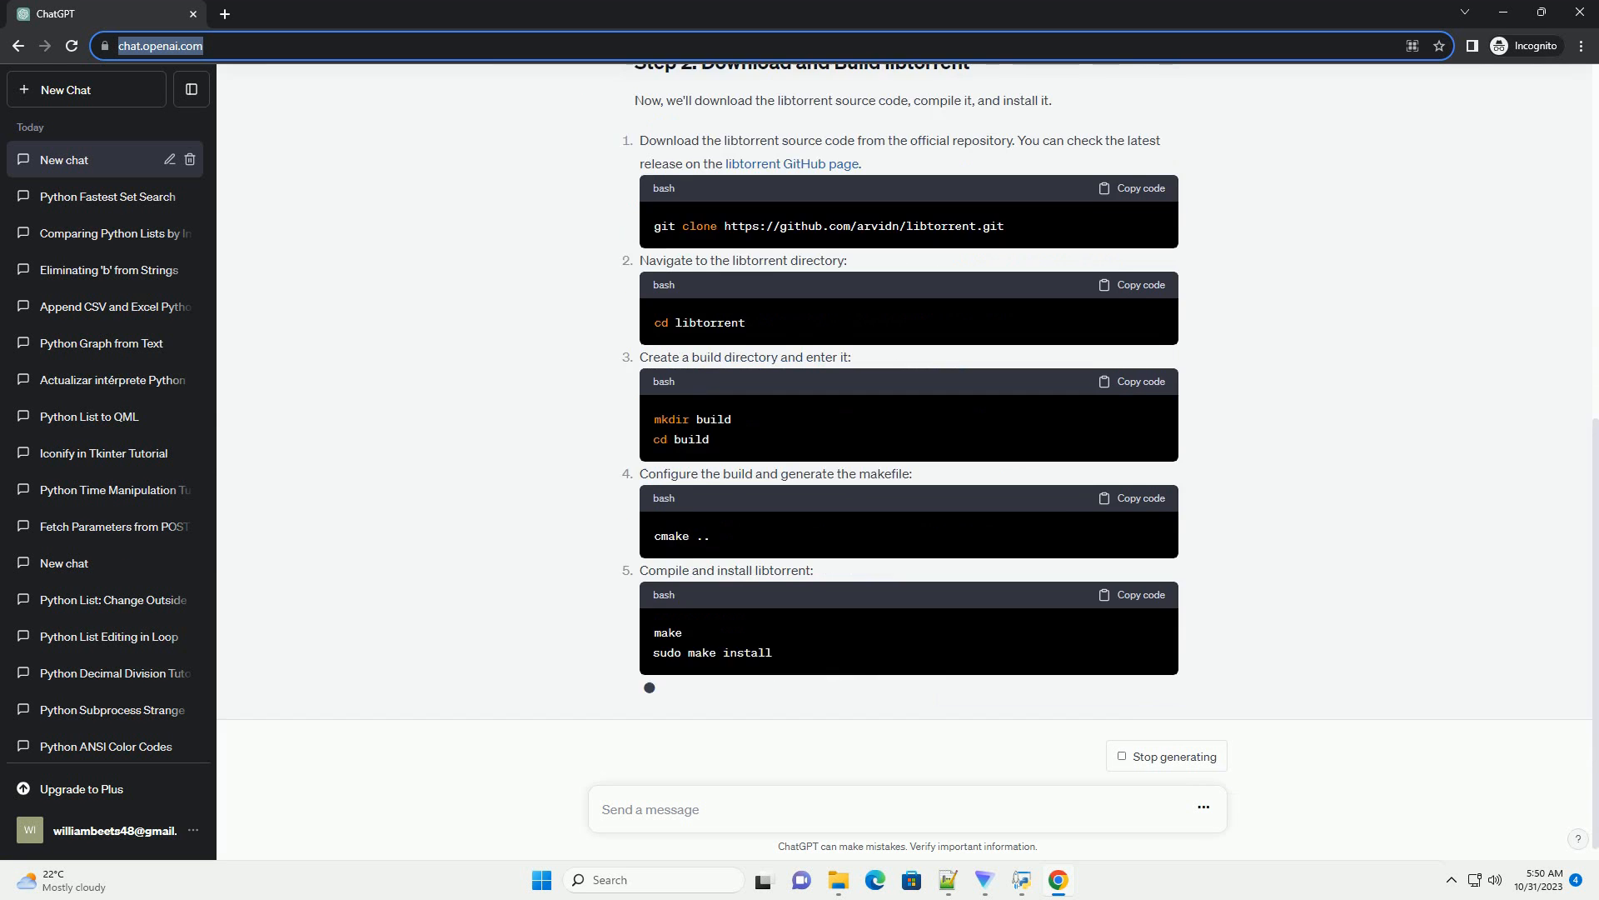
pyautogui.scroll(-3)
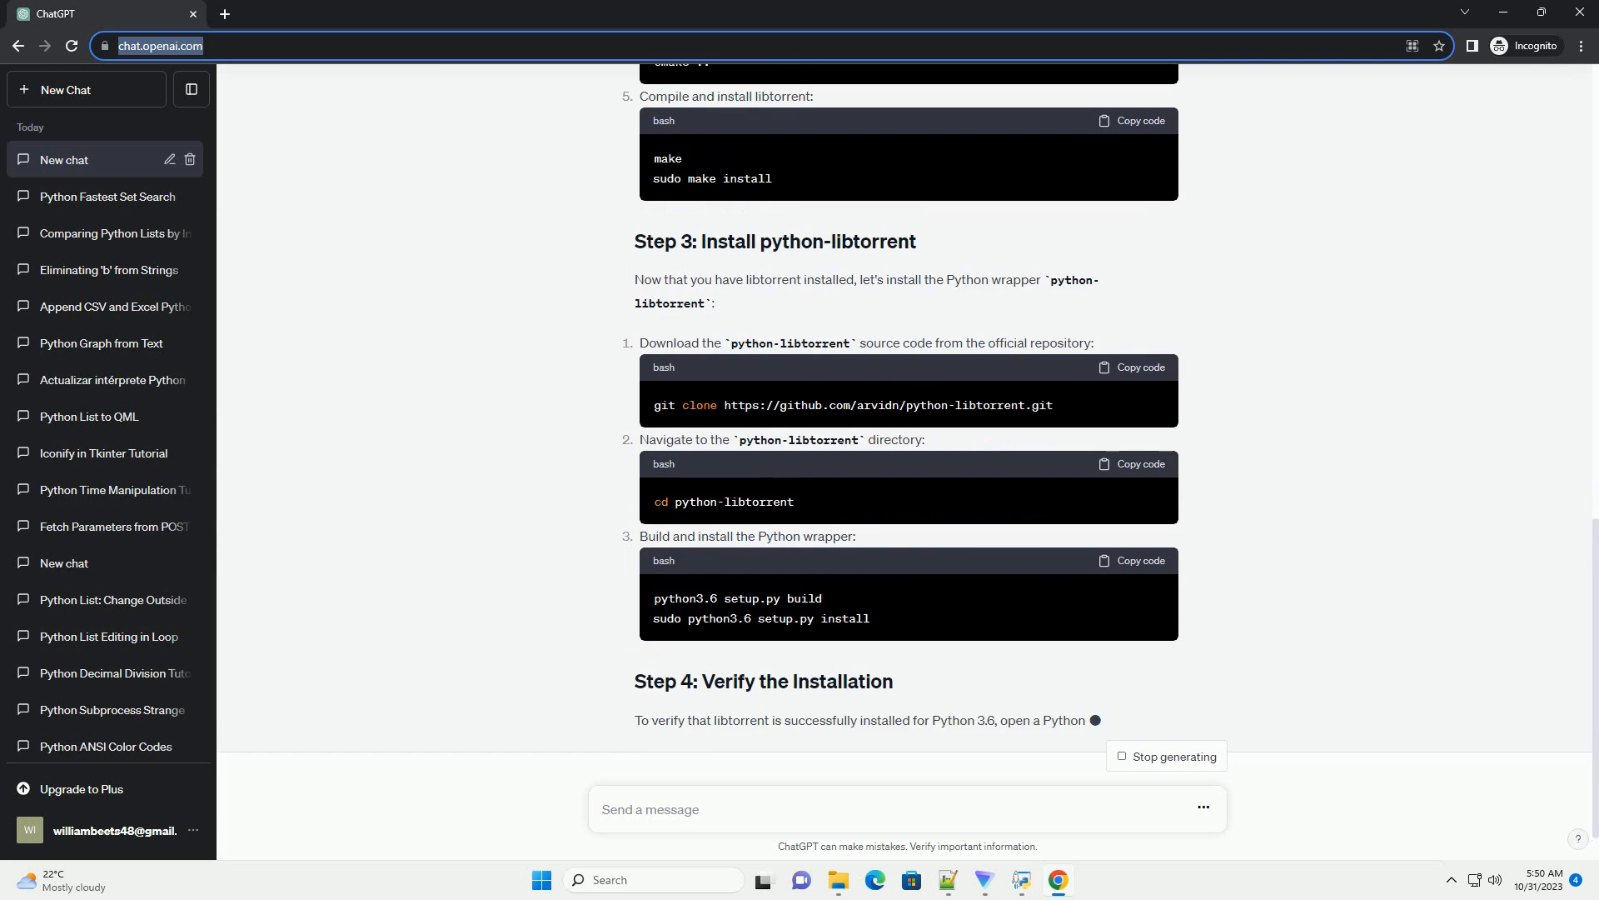
pyautogui.scroll(-3)
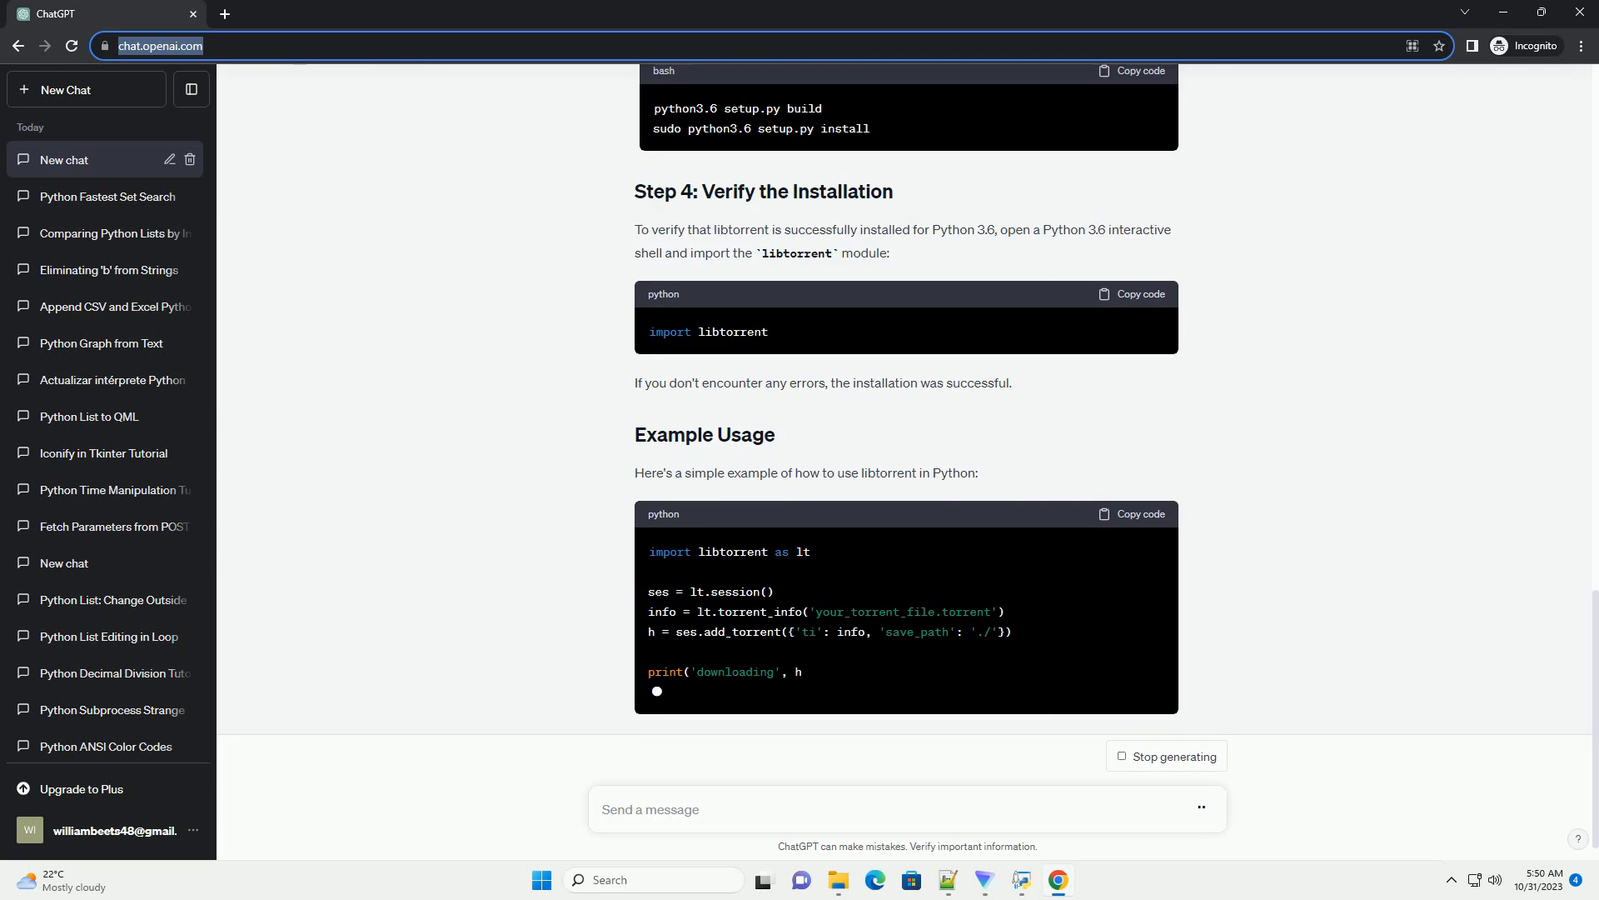
pyautogui.scroll(-3)
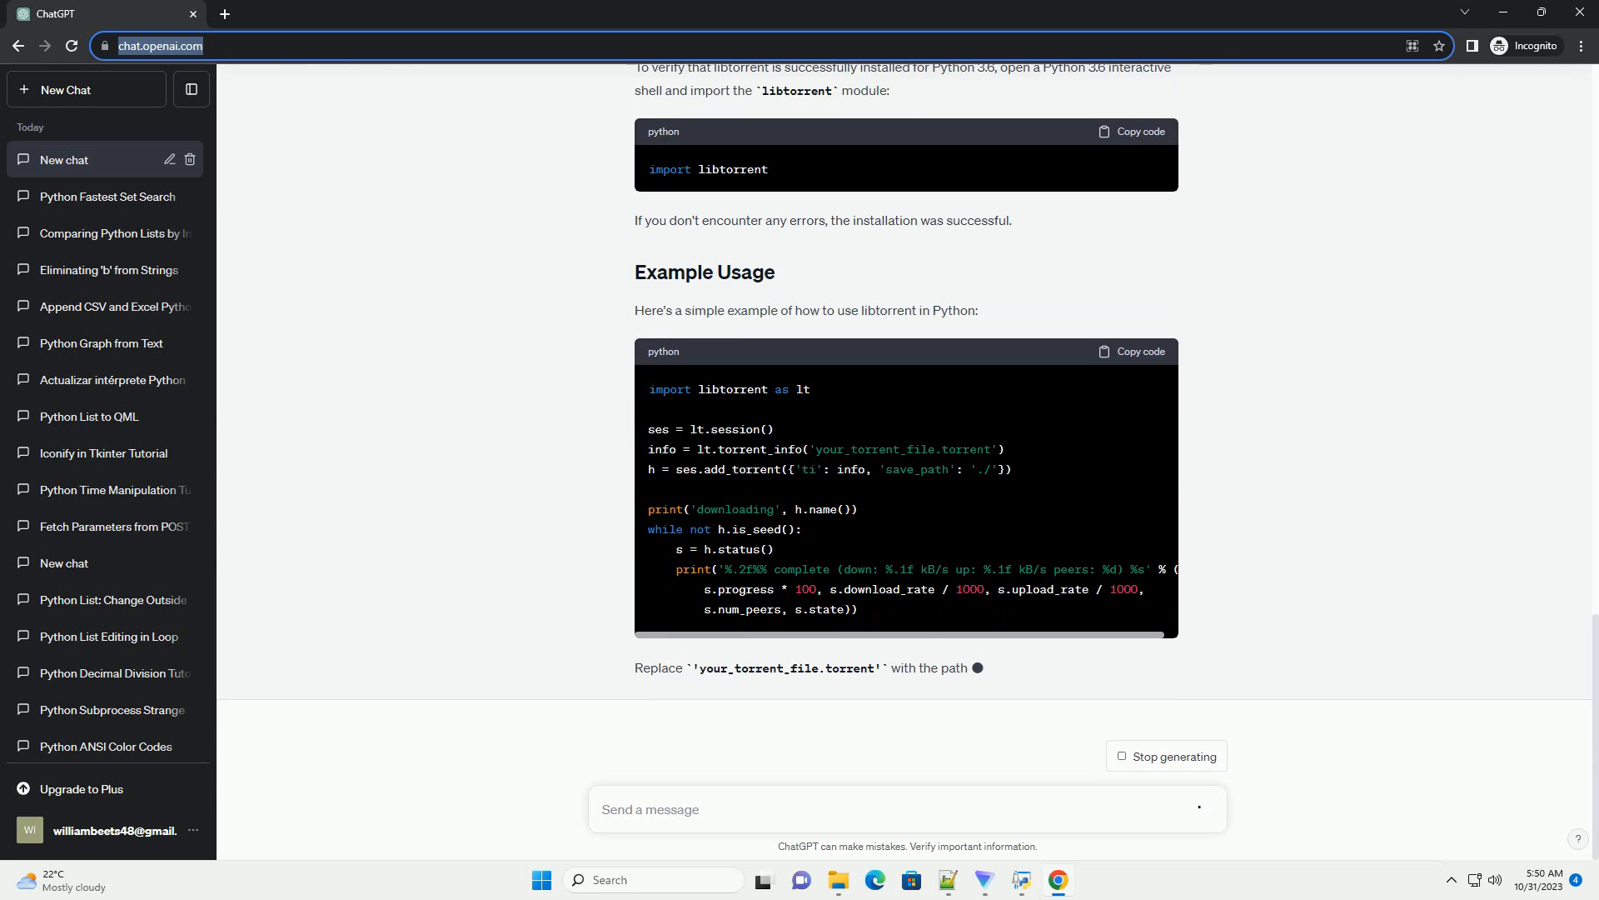